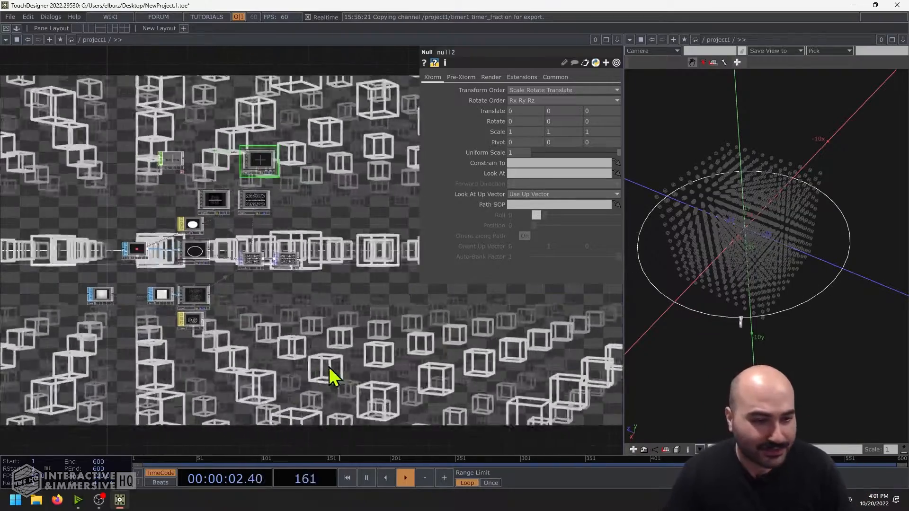
Delete the old operators and add a Render TOP from the TOP family
key(Delete)
text(render)
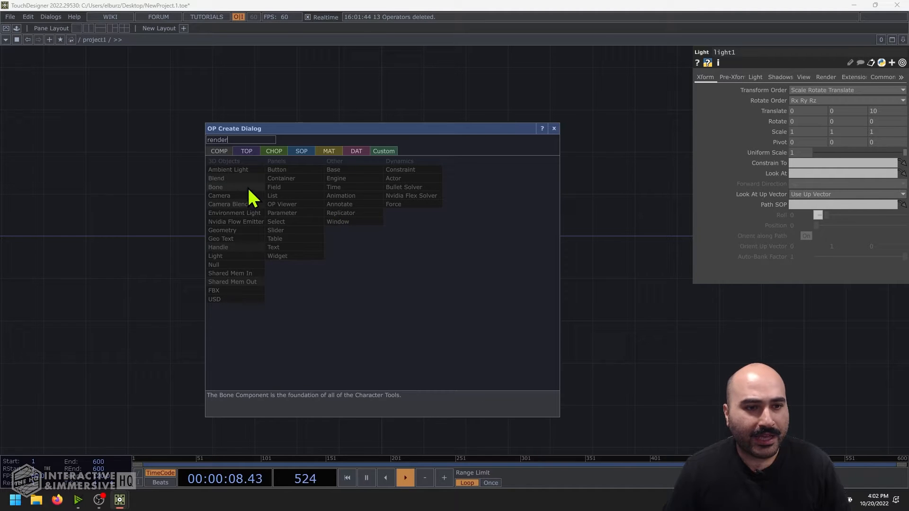
click(246, 151)
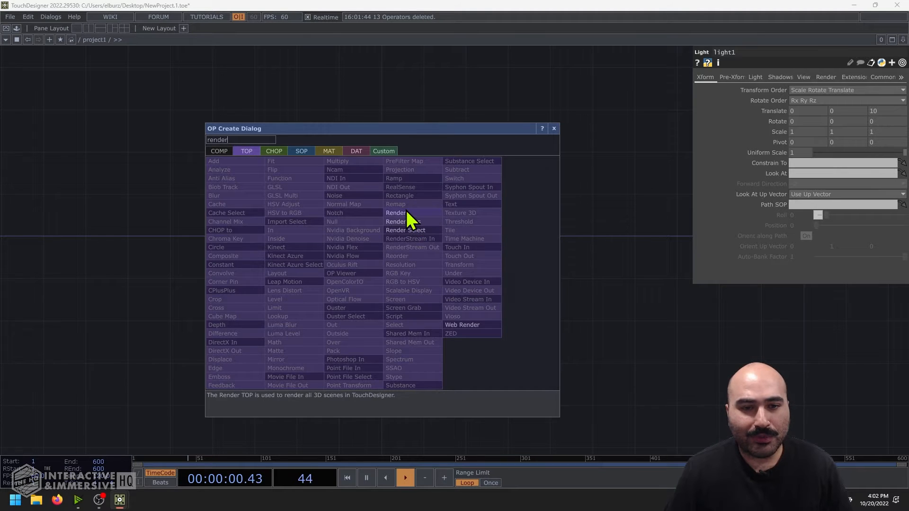
click(395, 213)
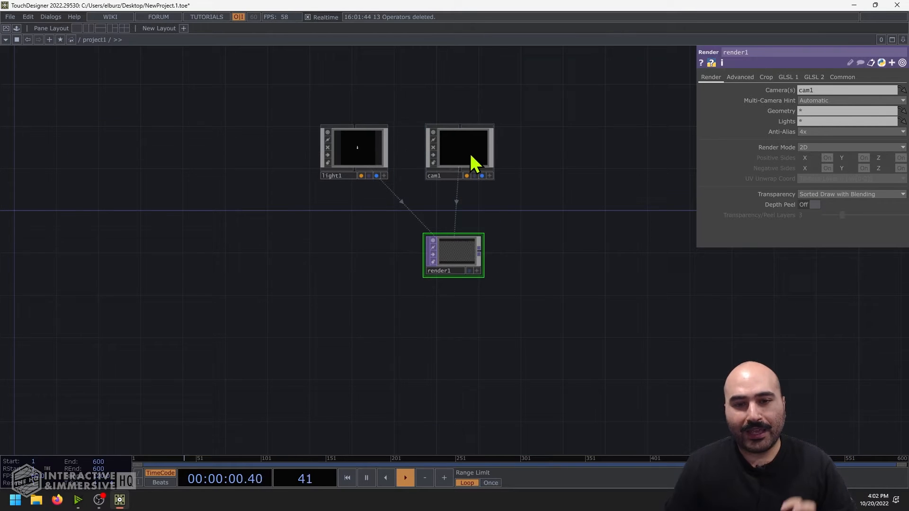
Select cam1 to inspect its settings before reopening the OP Create dialog
click(458, 148)
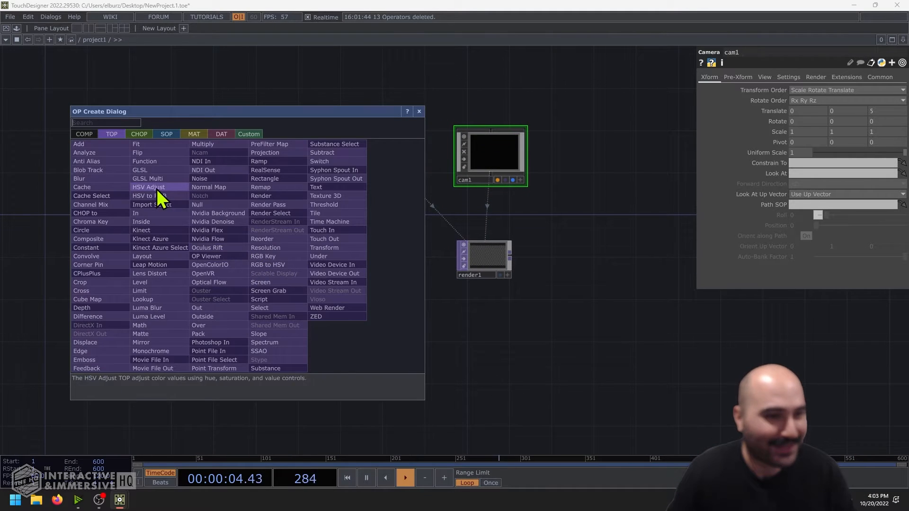
Browse the COMP family to add a Geometry container feeding render1
click(166, 133)
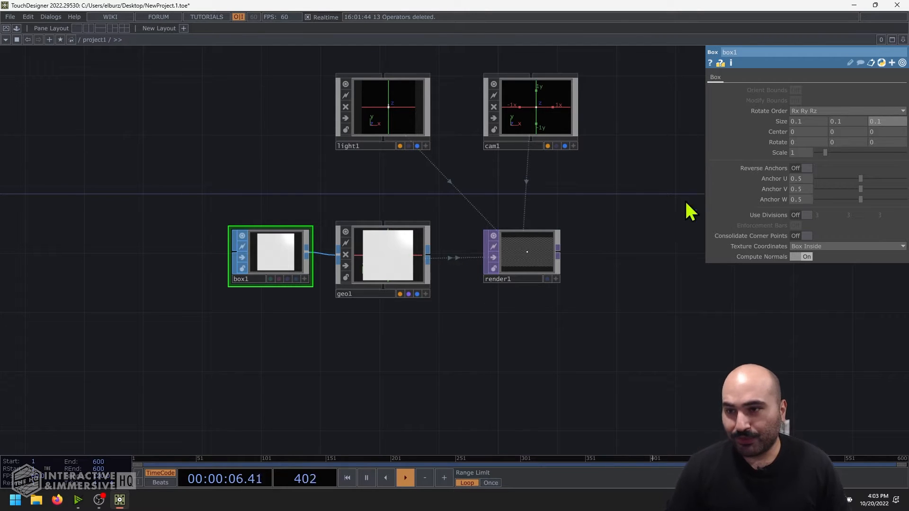
mouse_move(240, 200)
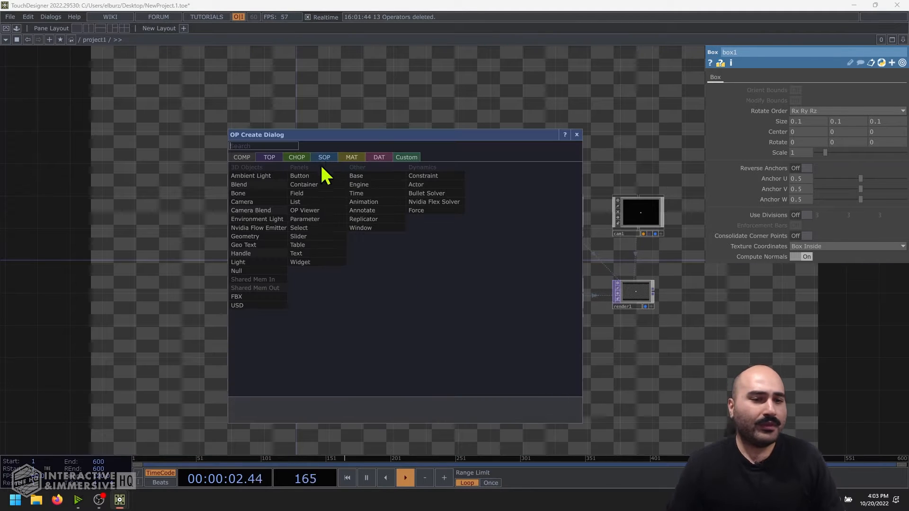
Add a second Box SOP (box2) from the SOP family
click(324, 157)
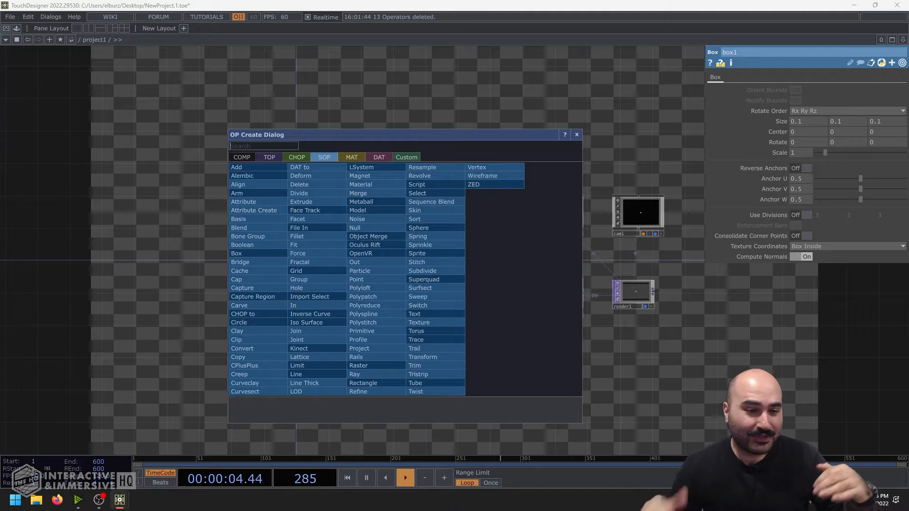
mouse_move(237, 254)
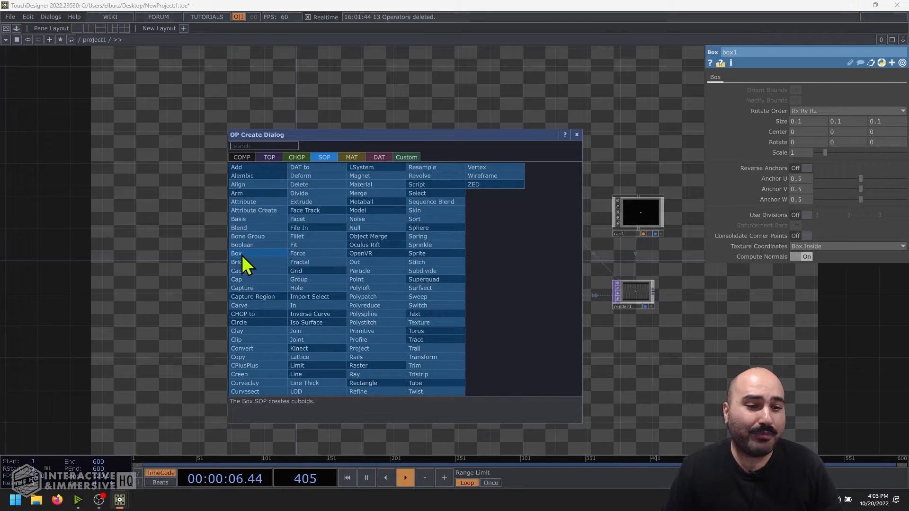
click(237, 253)
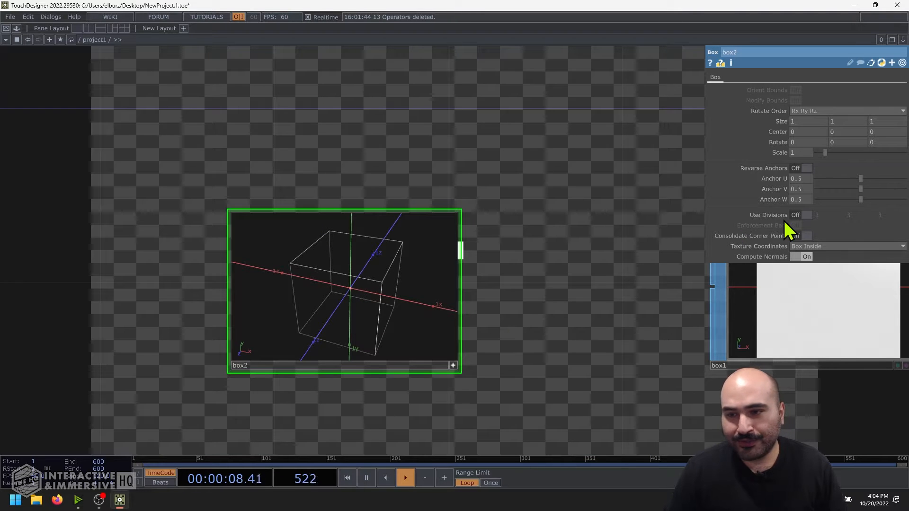
Turn on Use Divisions and Enforcement Bars on box2 with 10 divisions
click(806, 214)
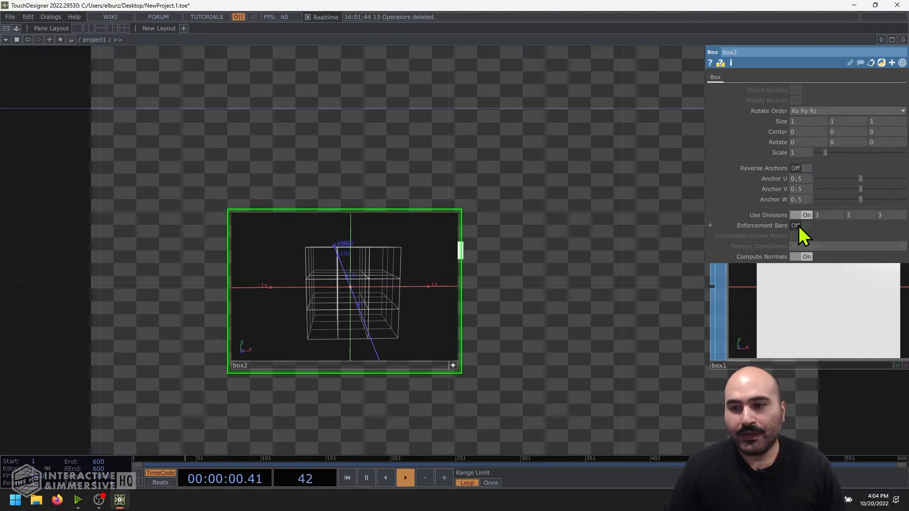
click(807, 225)
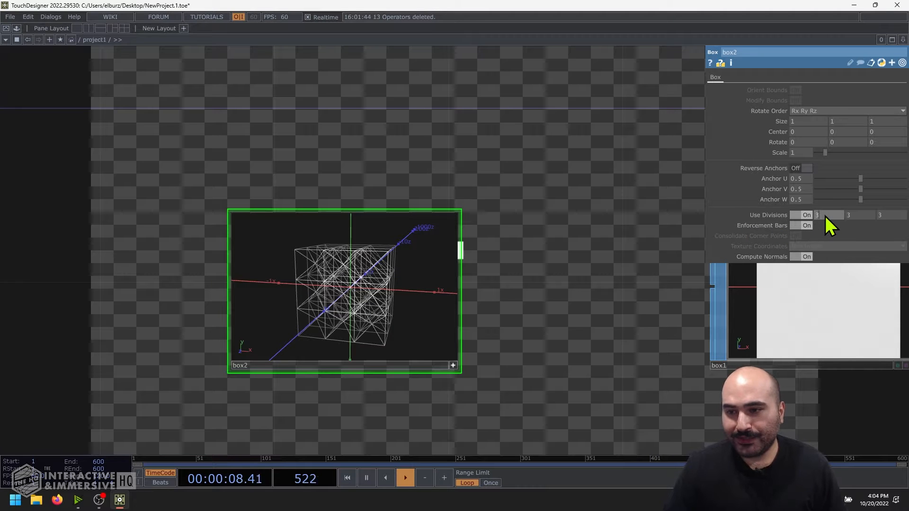
text(10)
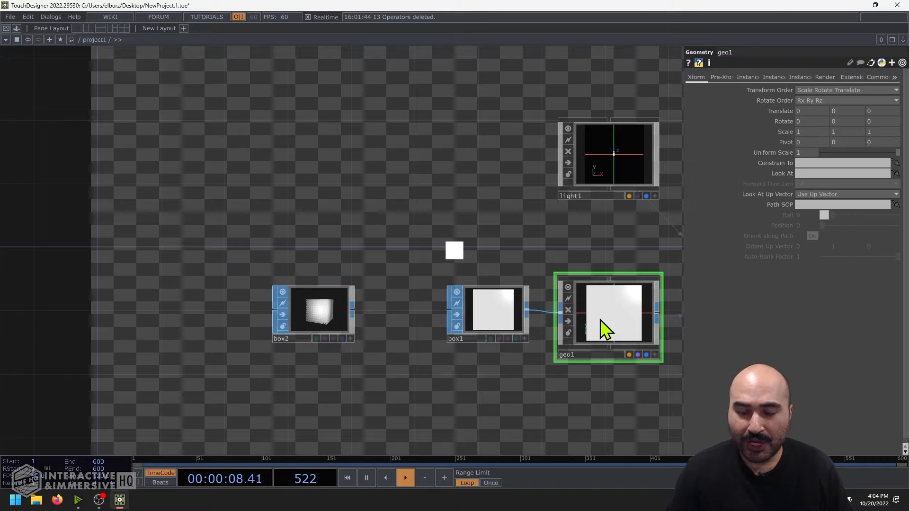
Turn on instancing for geo1 on its Instance page
click(747, 77)
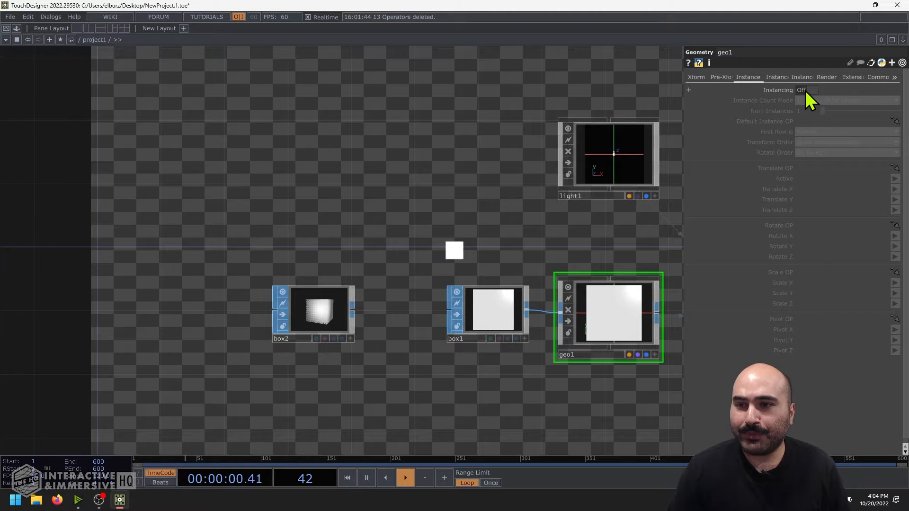
click(812, 90)
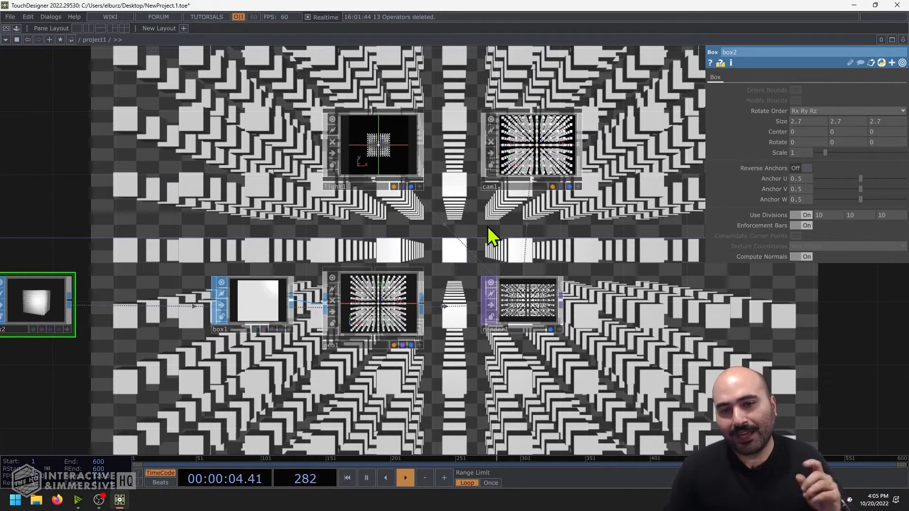
Adjust the camera's position and review geo1's instancing
click(475, 177)
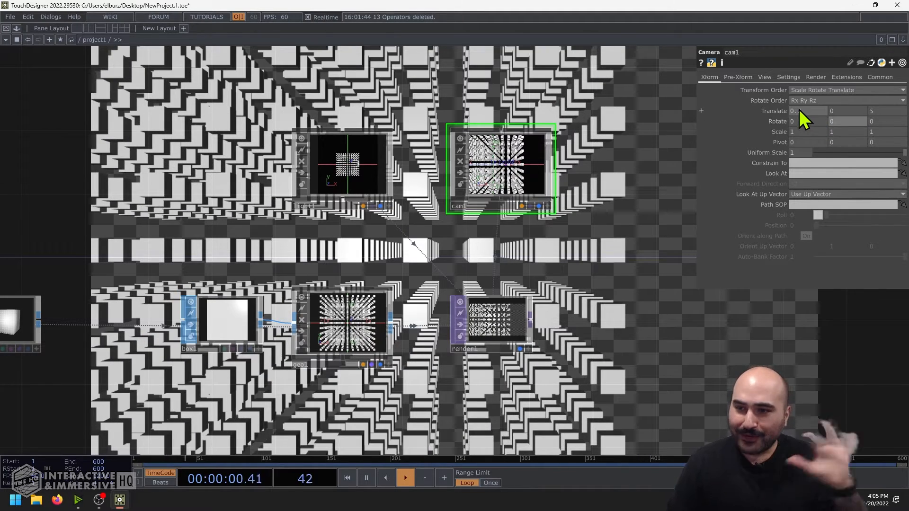
drag(801, 111, 794, 110)
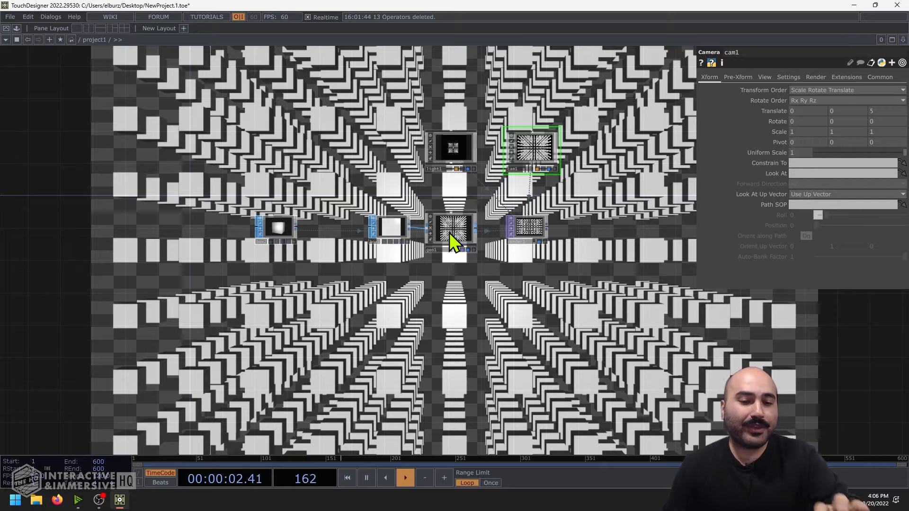
click(455, 232)
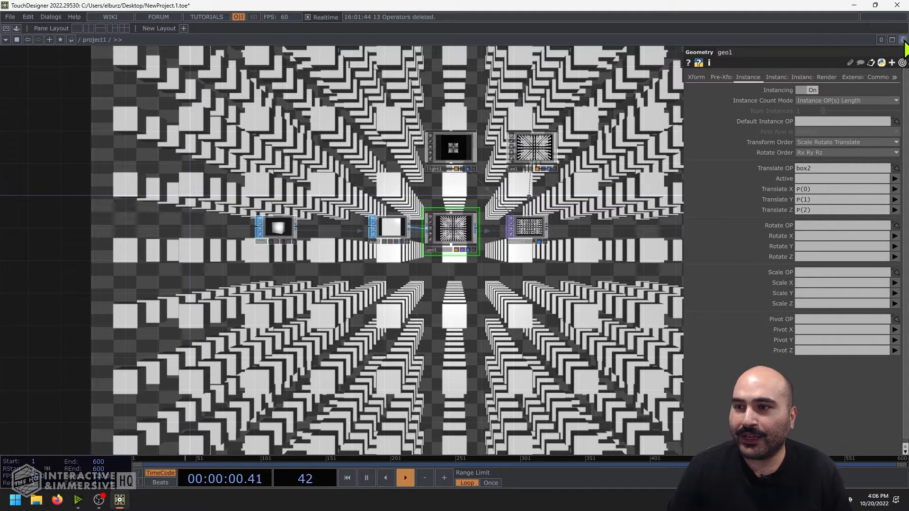
Split the workspace left/right to place a 3D viewer beside the network
click(902, 40)
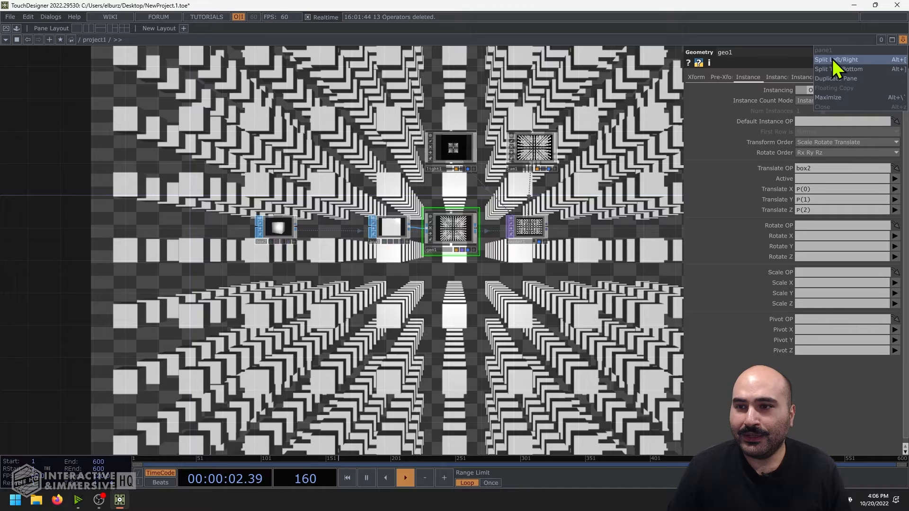
click(834, 58)
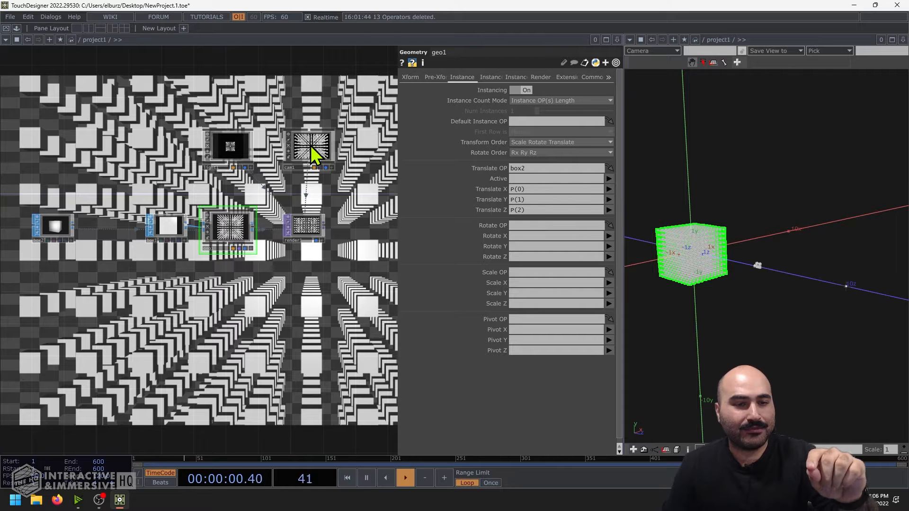
click(311, 147)
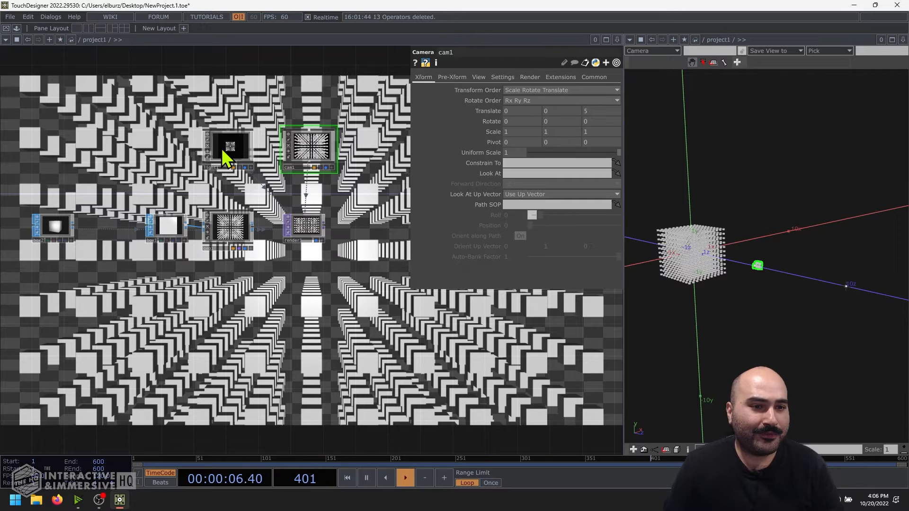
click(229, 147)
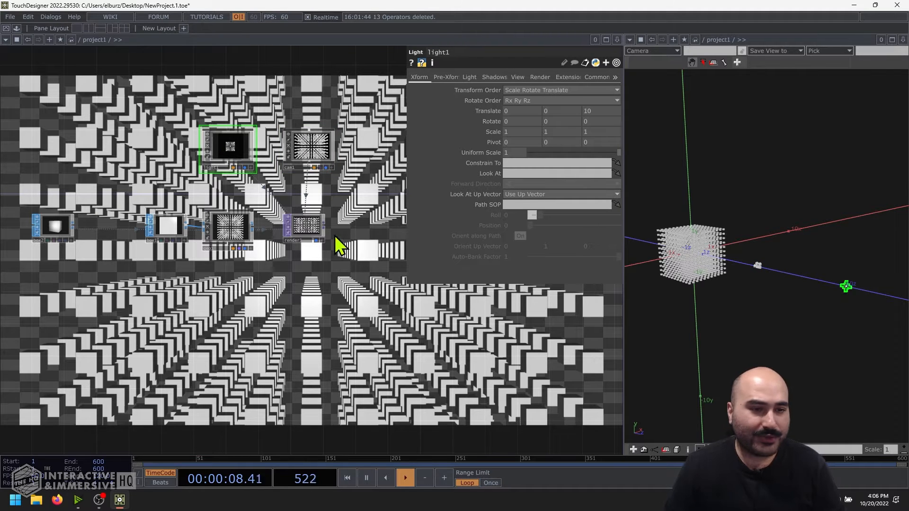
click(312, 148)
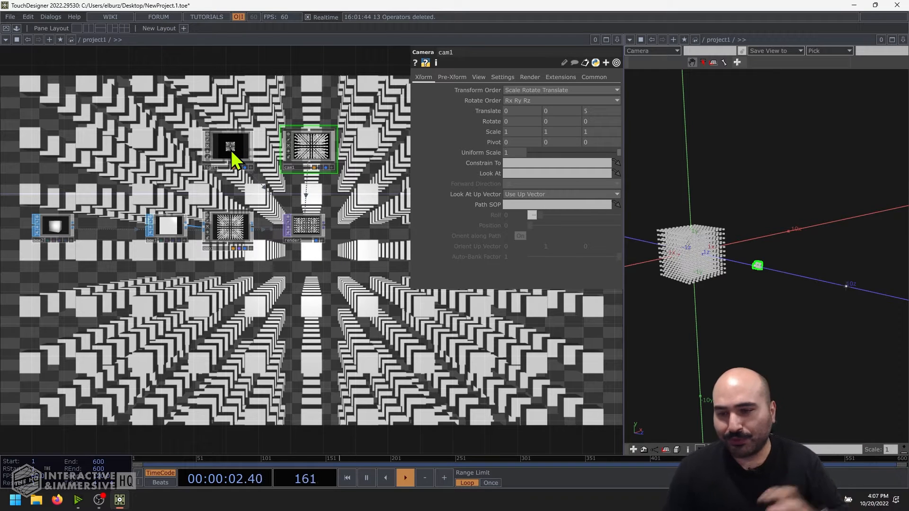
click(228, 146)
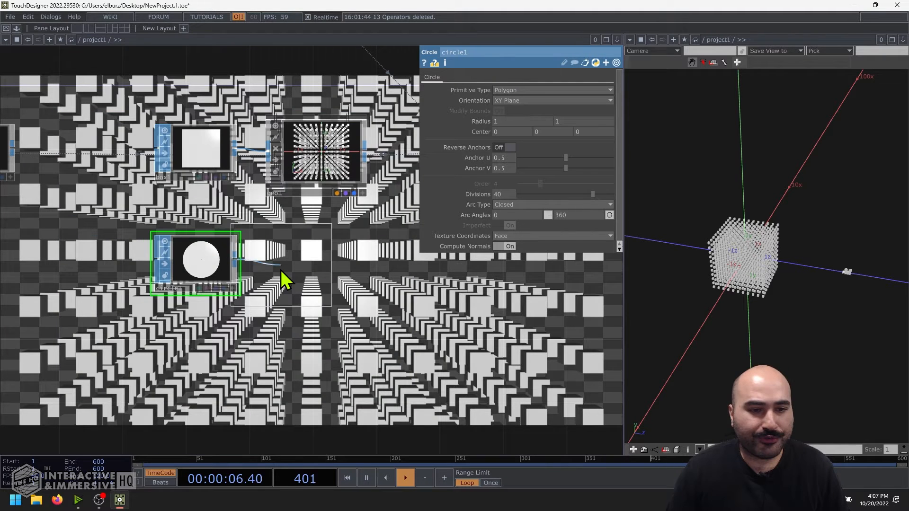
Feed circle1 into a new Geometry COMP (geo2) and show the circle's settings
click(266, 266)
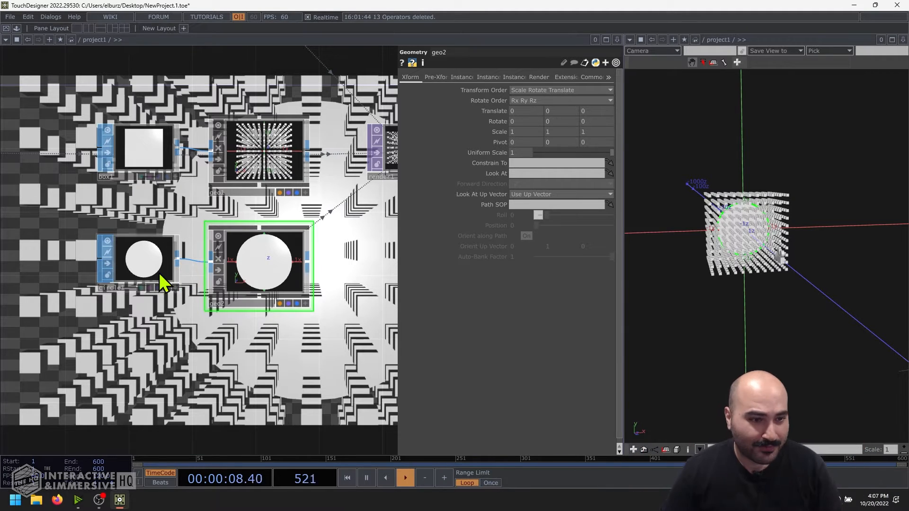
click(143, 262)
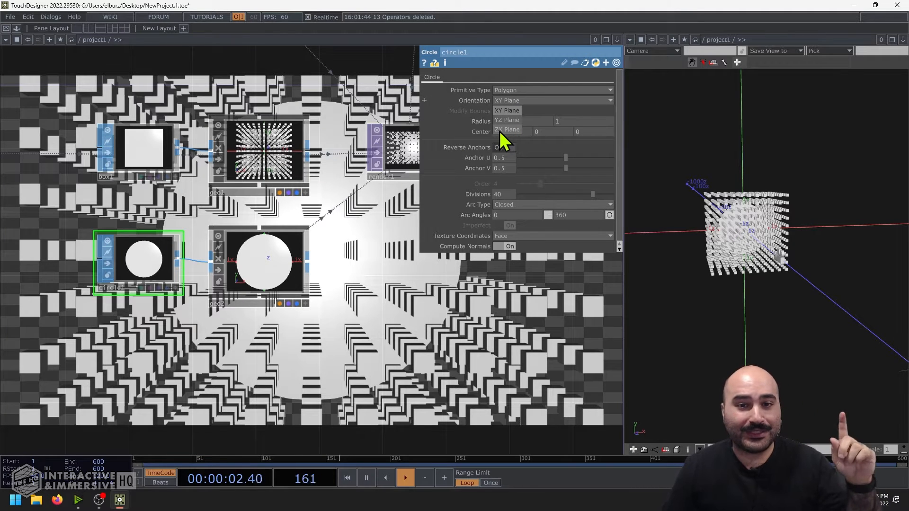
Set circle1's Orientation to the ZX Plane so it lies flat
click(507, 129)
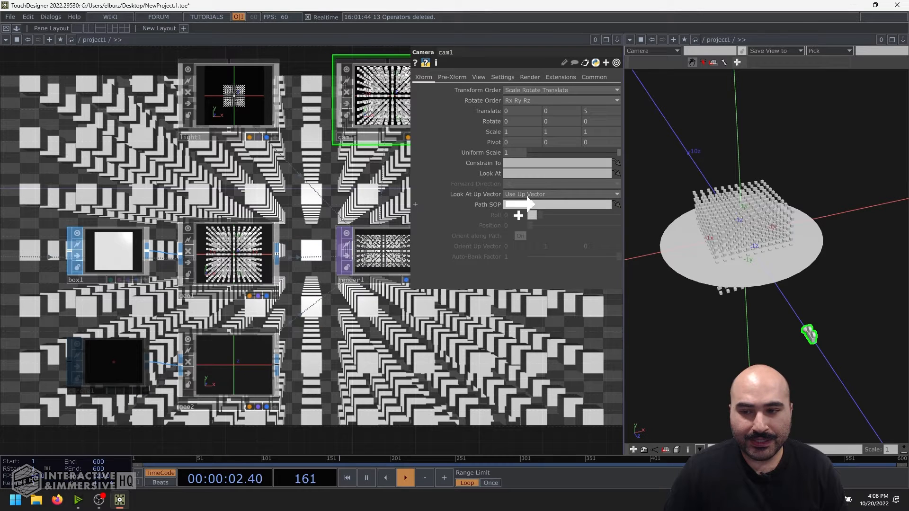
Enter circle1 as cam1's Path SOP on the Xform page
text(circle1)
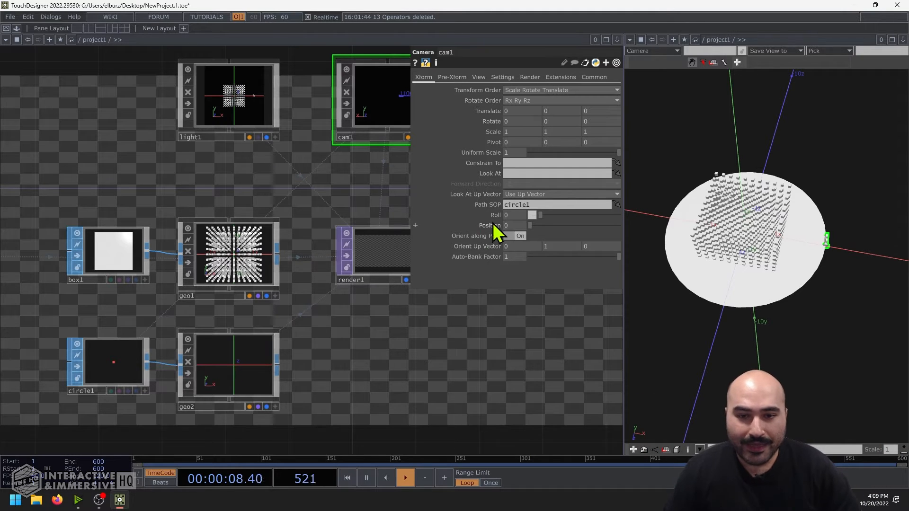
drag(505, 225, 533, 226)
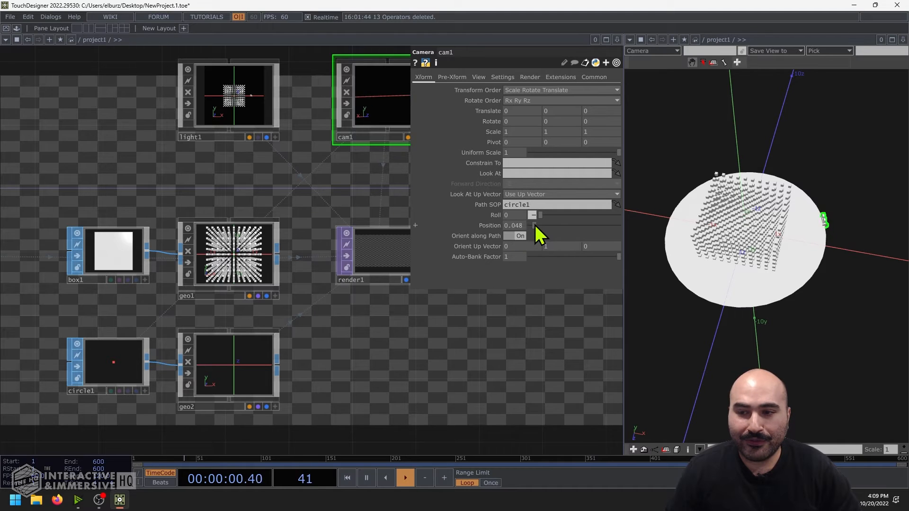
drag(533, 226, 617, 226)
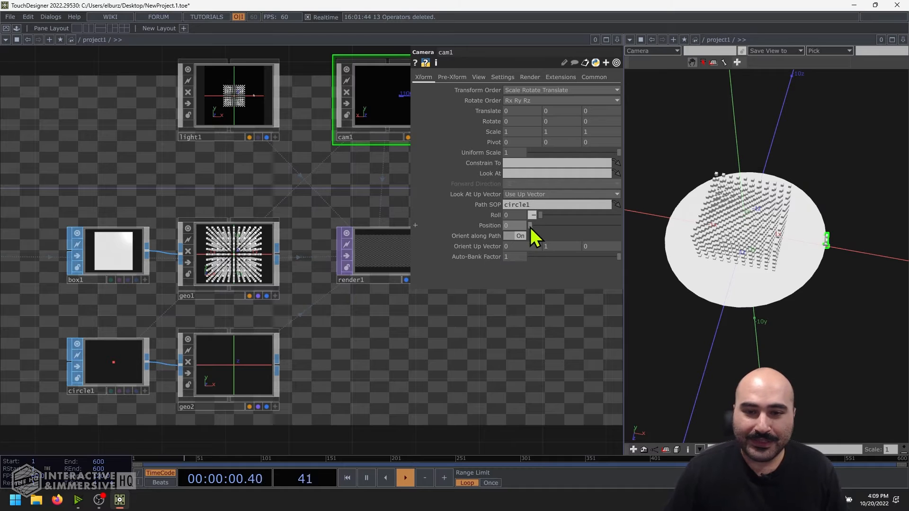
drag(530, 226, 591, 226)
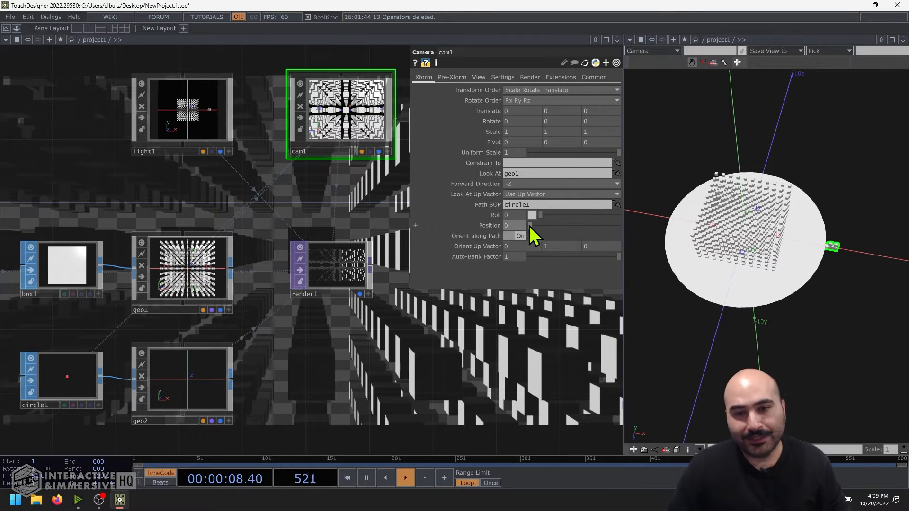
Slide cam1 about a third of the way around the circle path while aimed at geo1
drag(529, 226, 549, 225)
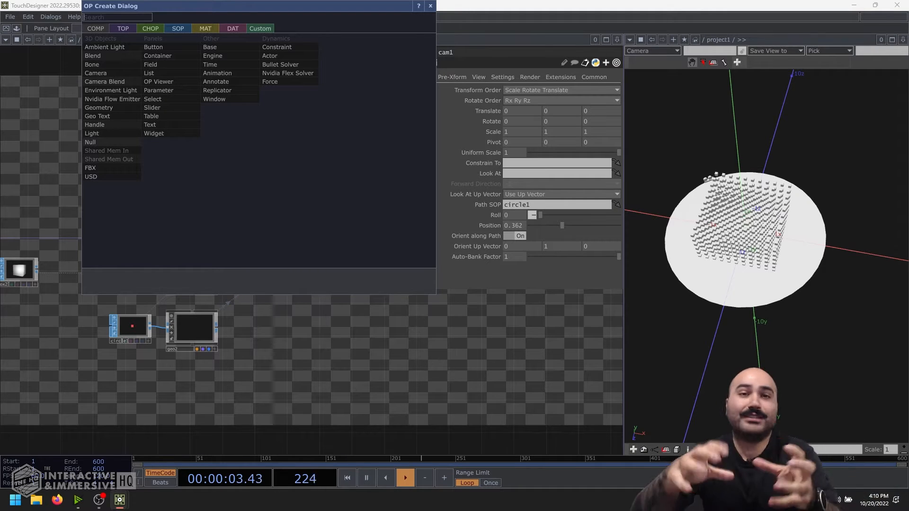
mouse_move(92, 134)
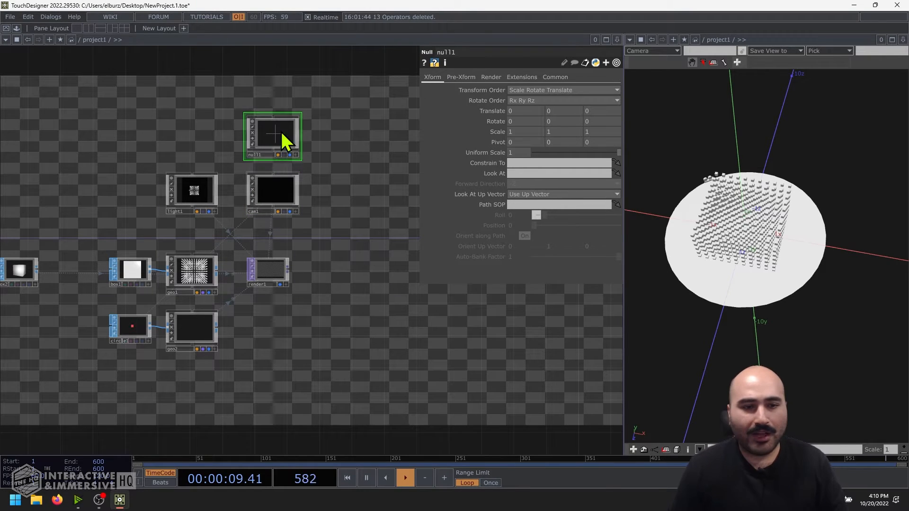
Aim cam1 at null1 on path circle1 and scrub it backward along the loop
click(273, 192)
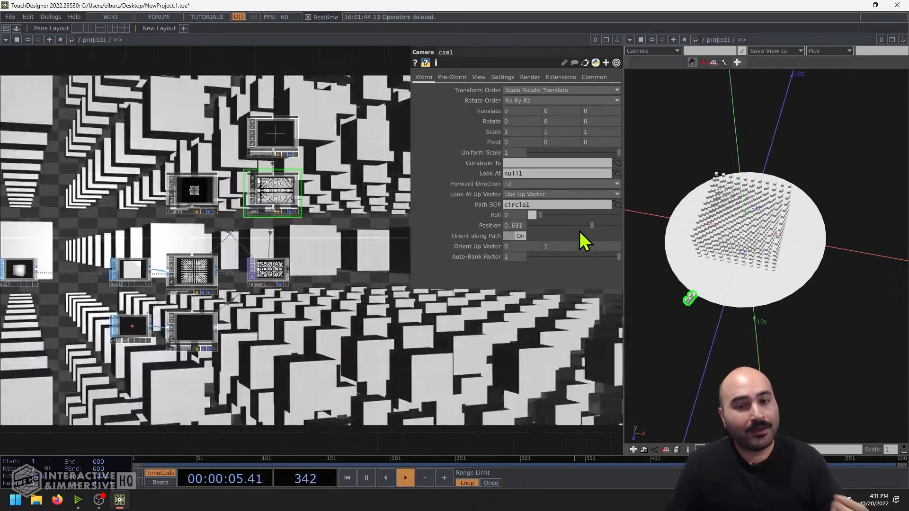
drag(585, 225, 565, 226)
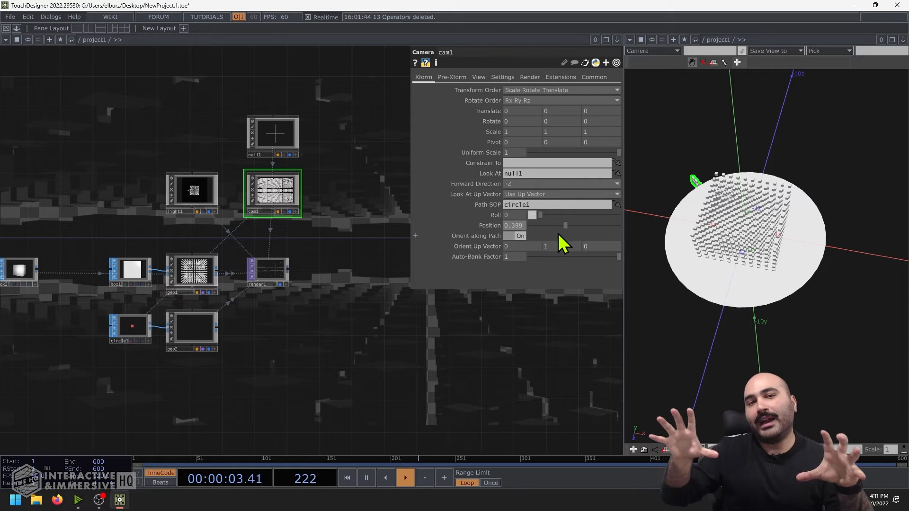
mouse_move(513, 215)
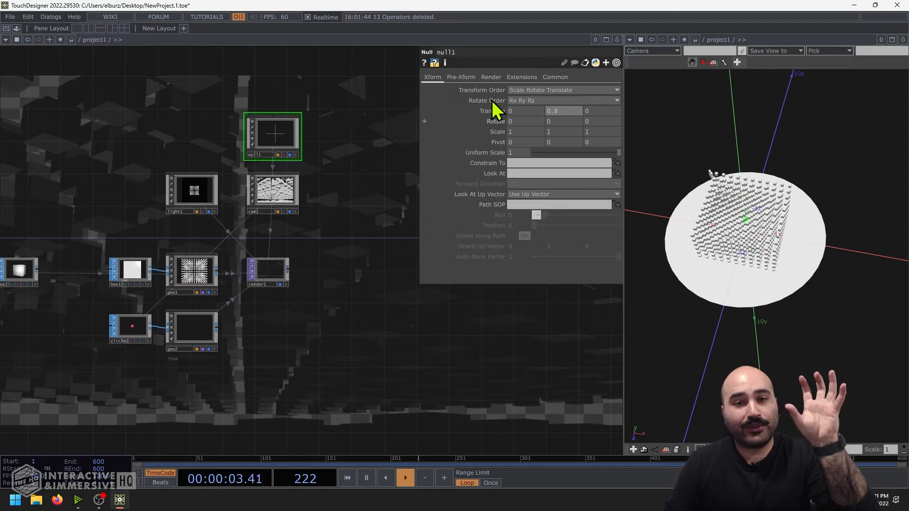
Raise null1 slightly, then scrub cam1 further along and back to the path's start
click(273, 191)
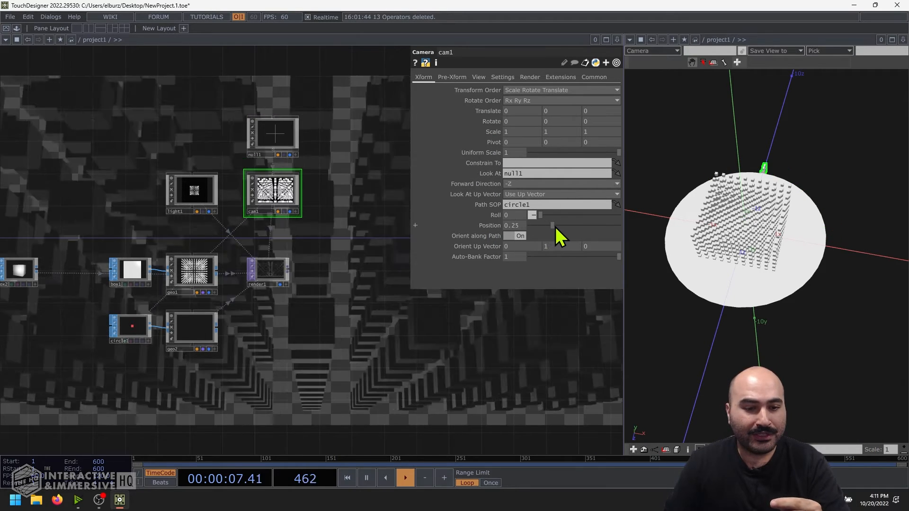
drag(552, 225, 582, 226)
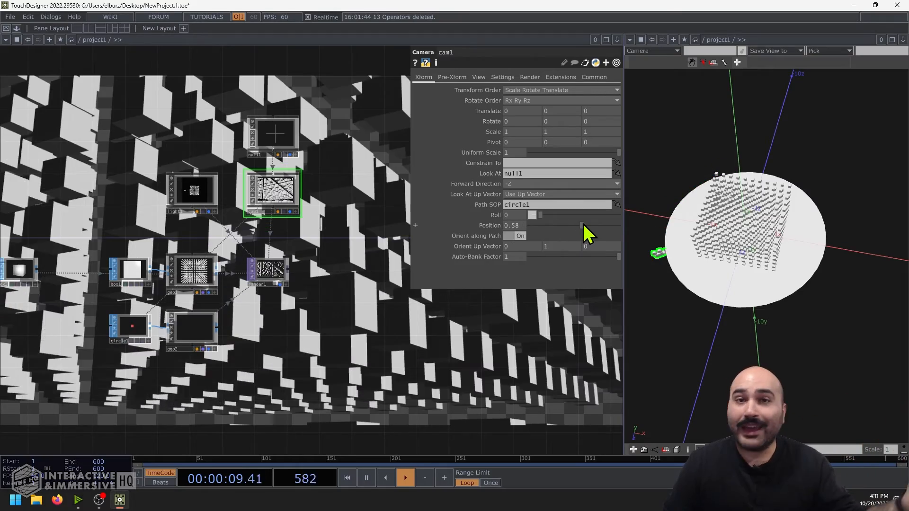
drag(580, 226, 598, 226)
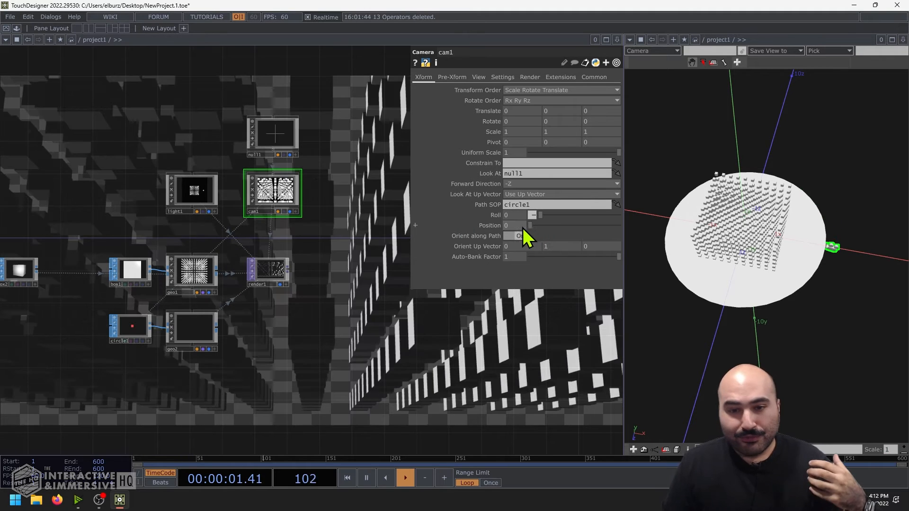
Reset null1 to the origin and place a 10-second Timer CHOP timer1 in the network
click(272, 136)
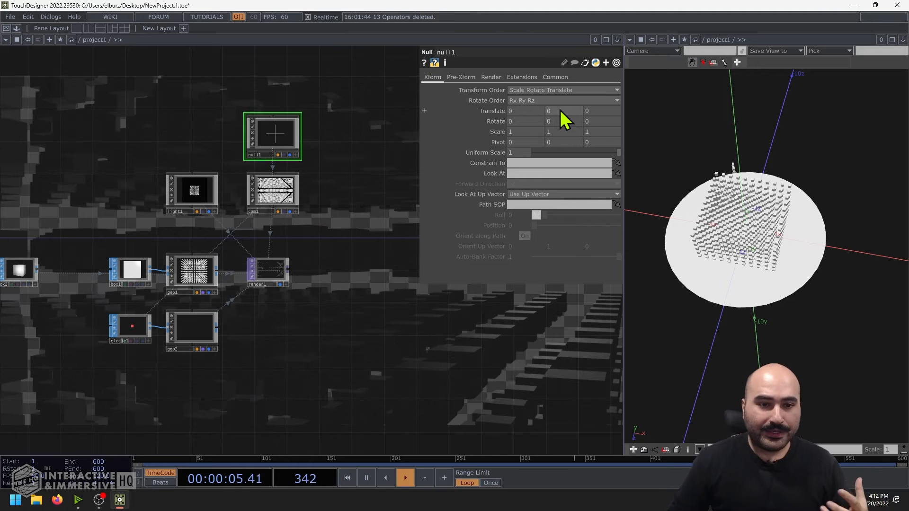
click(273, 193)
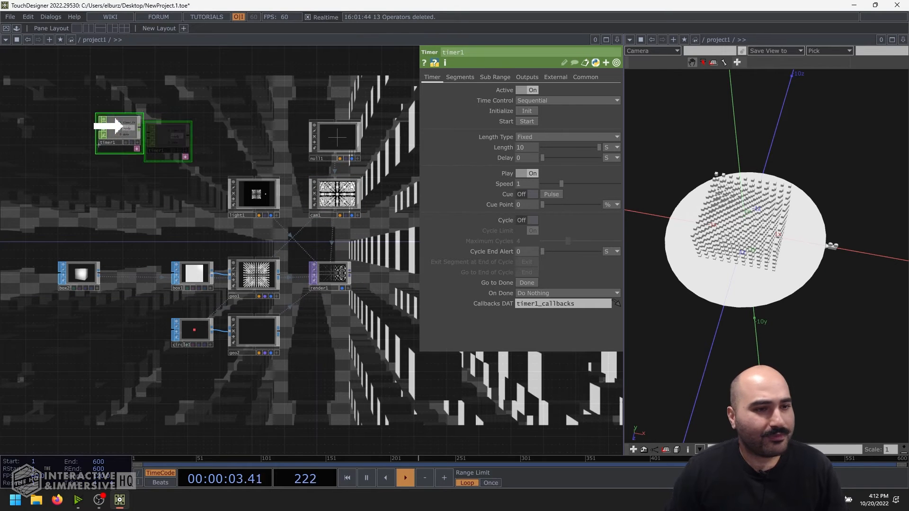
Enable timer1's Timer Fraction output and set Cycle on with Cycle Limit off
click(526, 77)
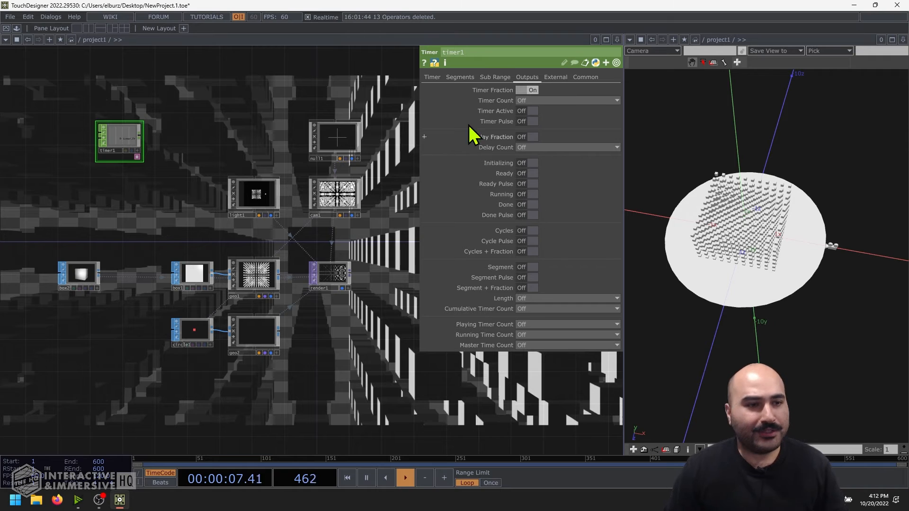
click(432, 77)
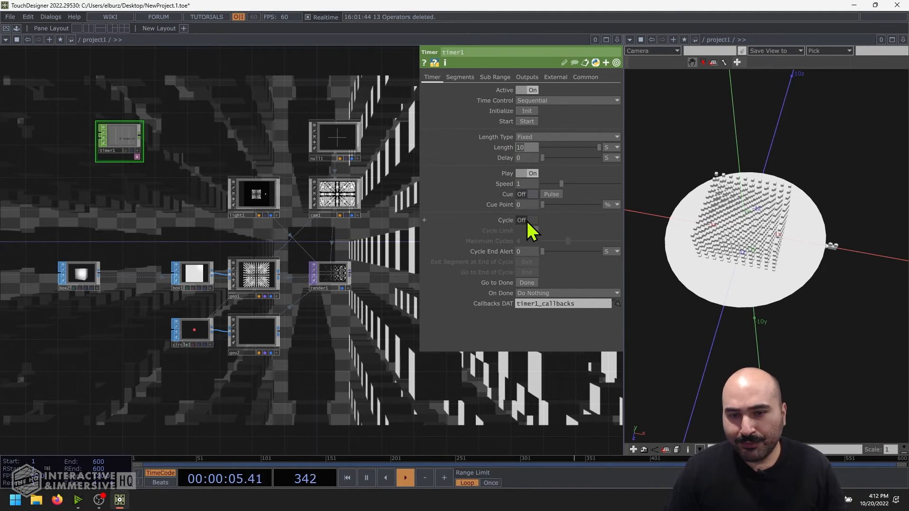
click(526, 220)
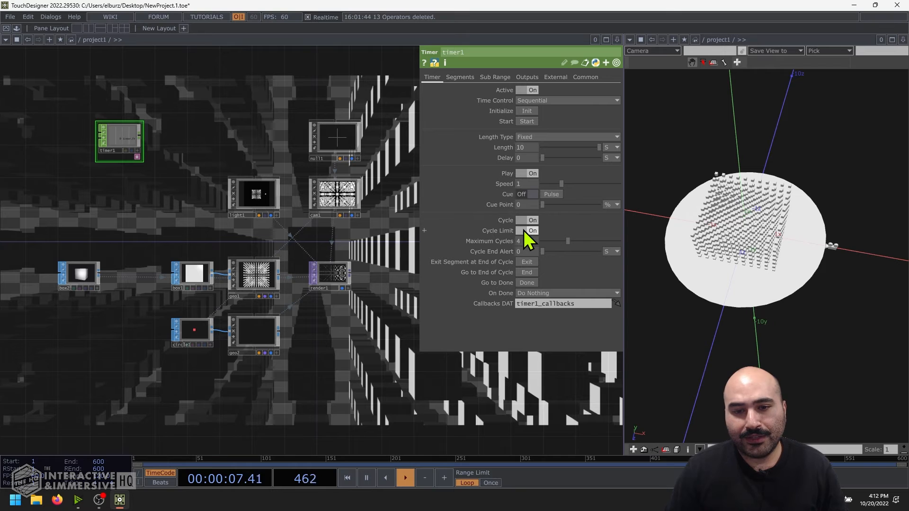
click(532, 231)
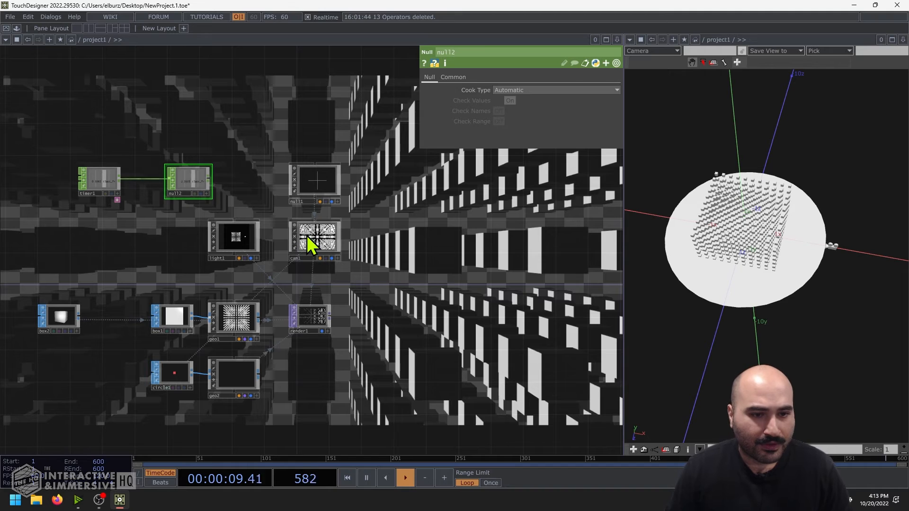
Export null2's timer_fraction channel to cam1's Position so it circles automatically
click(314, 240)
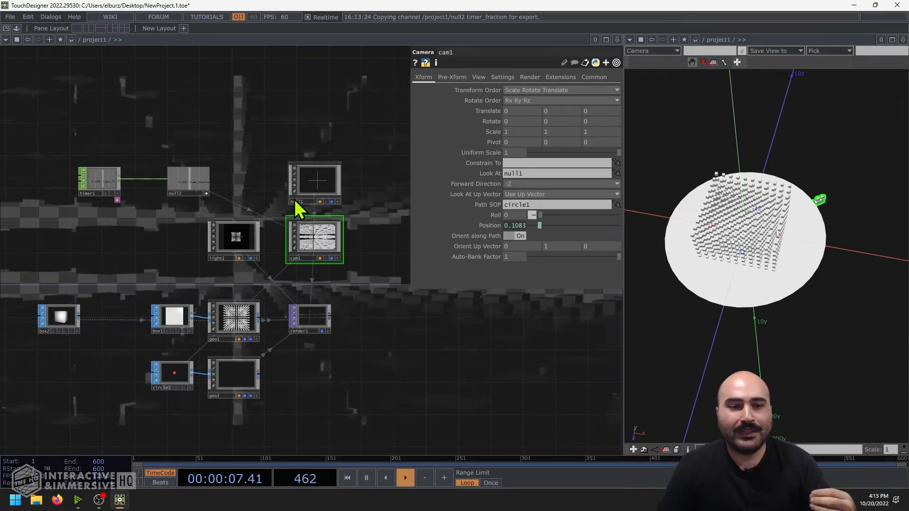
click(315, 183)
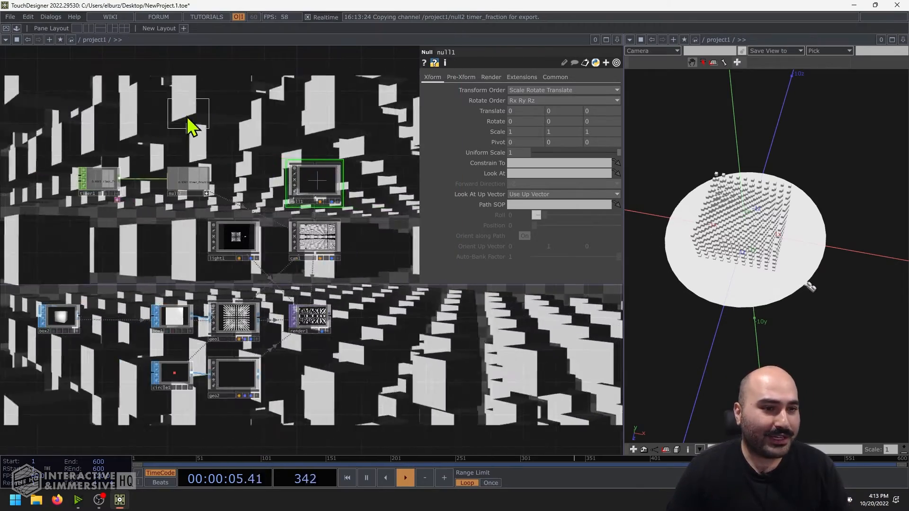
Chain a Noise CHOP into a Math CHOP and a Null CHOP above the timer
click(187, 116)
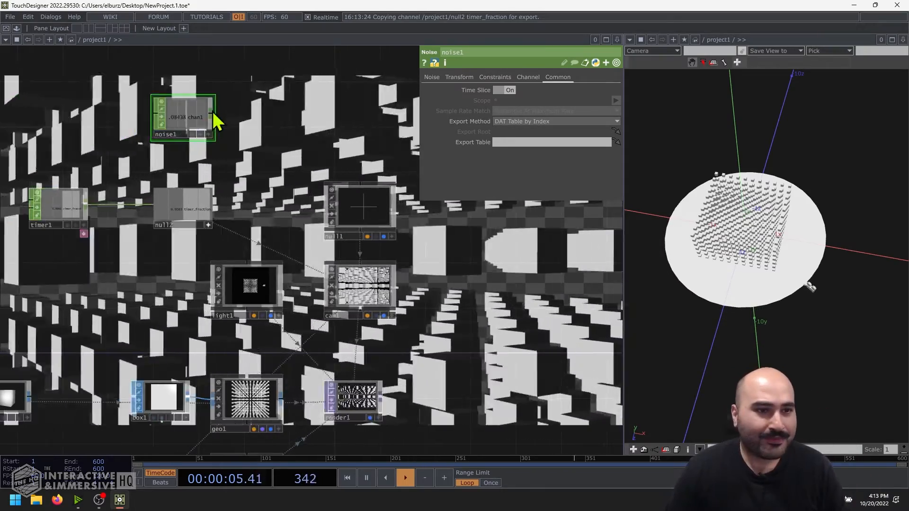
text(math)
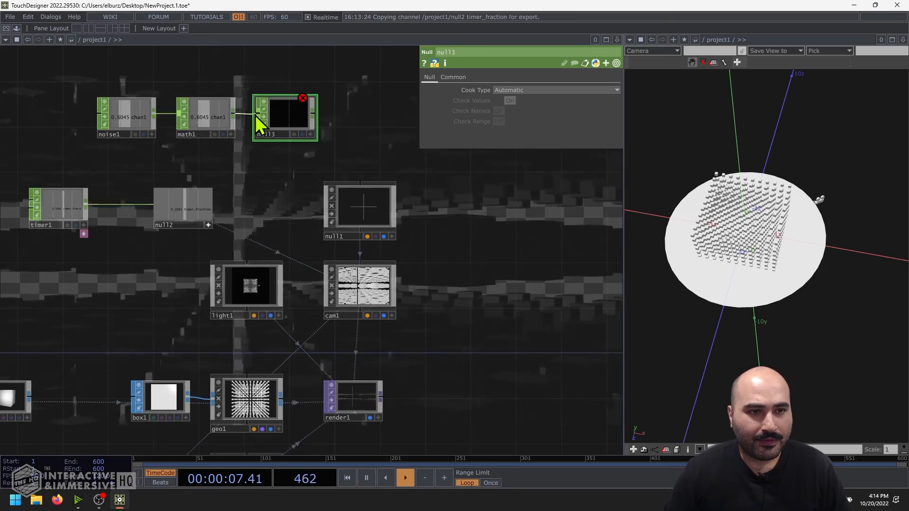
click(360, 209)
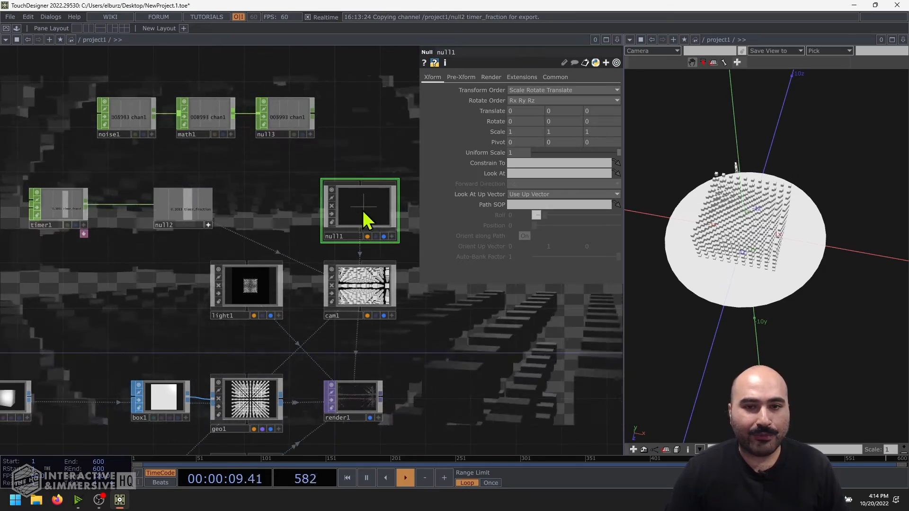
Export null3's chan1 to null1's Translate Y so the look-at target wobbles
click(284, 116)
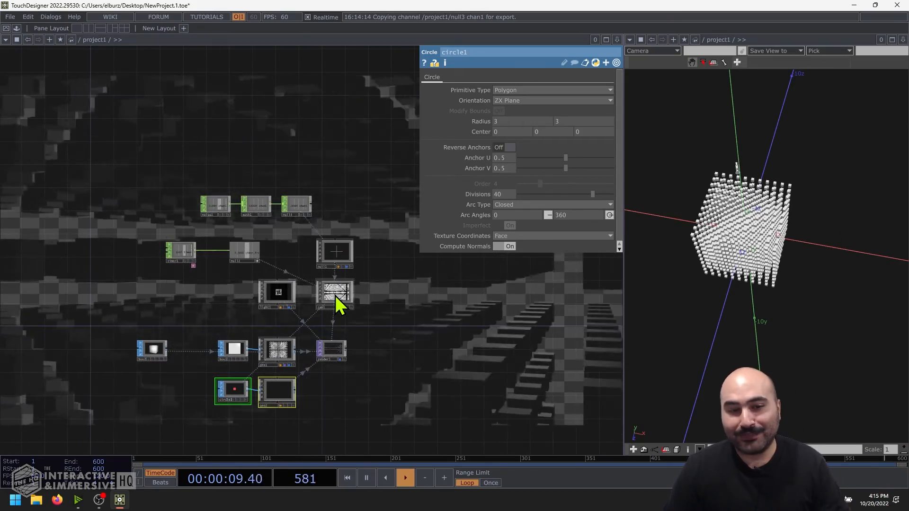
click(335, 254)
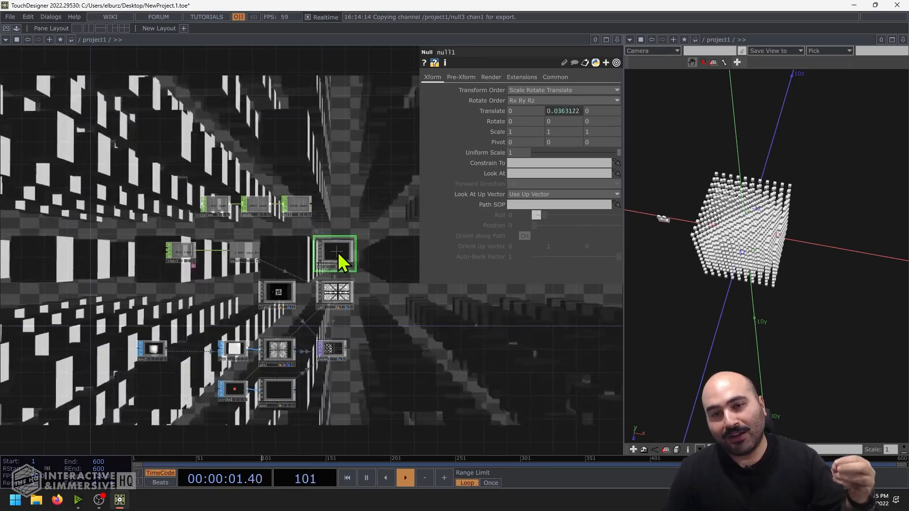